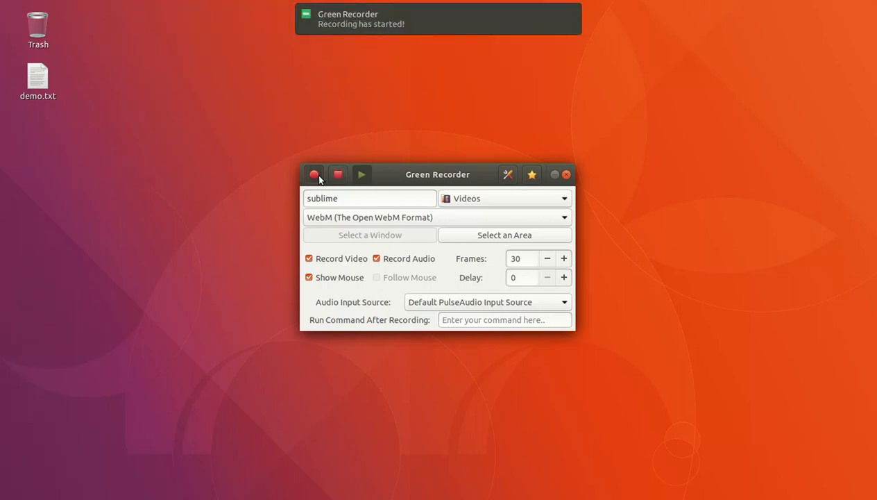
mouse_move(555, 174)
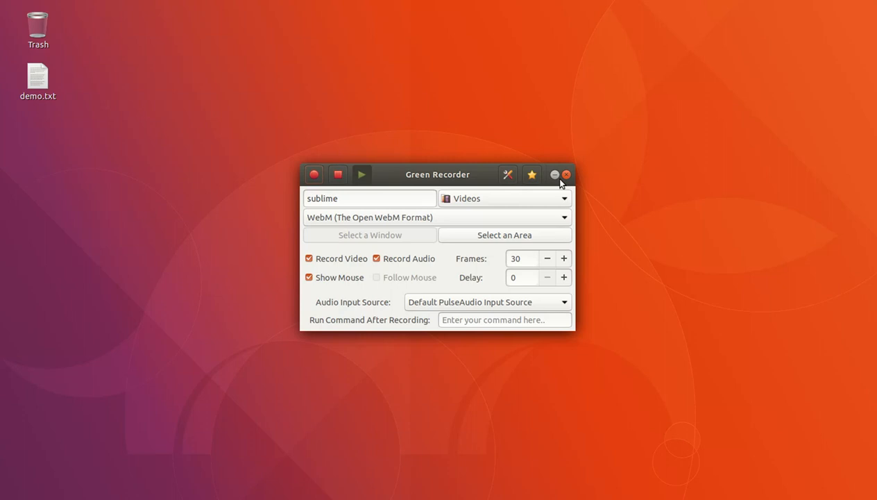
mouse_move(382, 170)
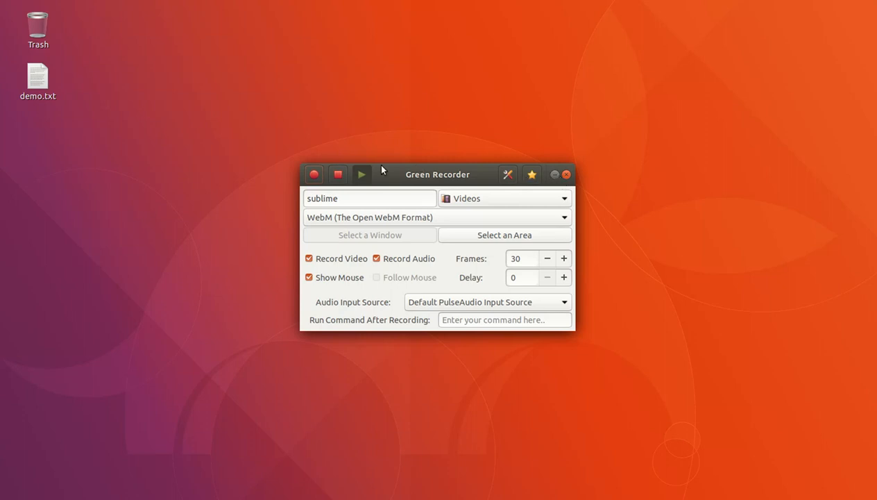
Hide the Green Recorder window while the screen recording continues
left_click(565, 174)
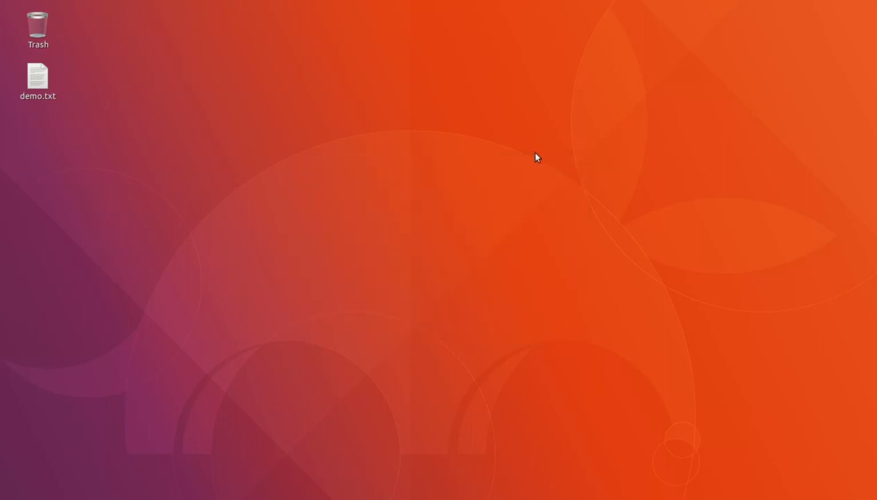
mouse_move(532, 153)
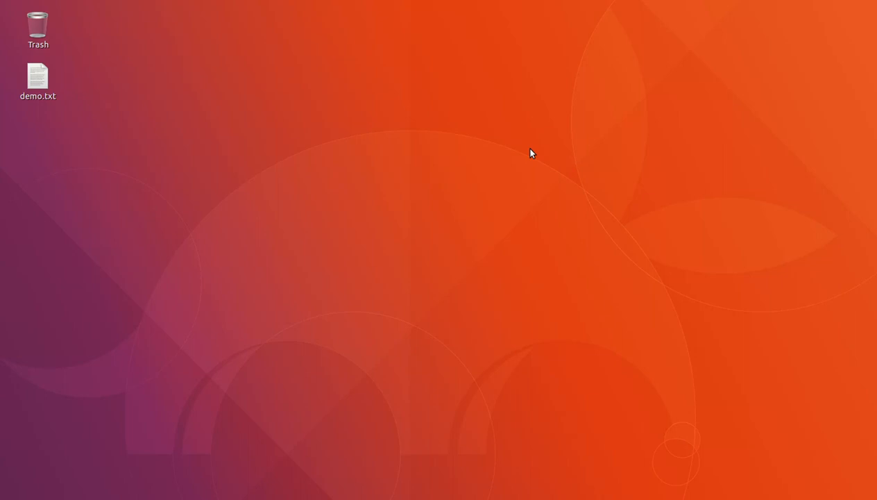
mouse_move(109, 132)
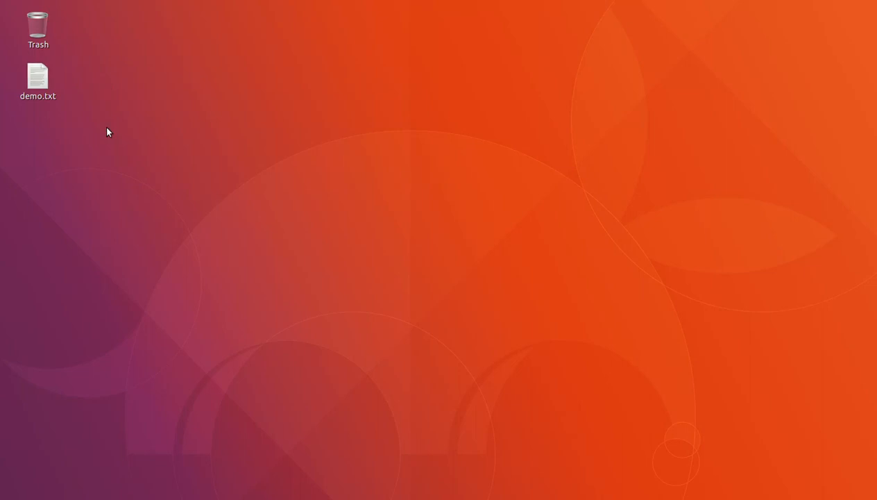
mouse_move(226, 144)
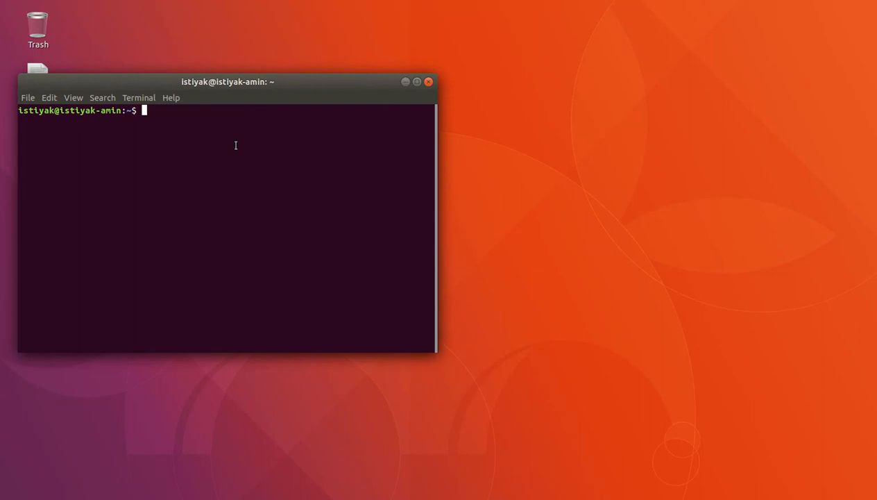
mouse_move(248, 112)
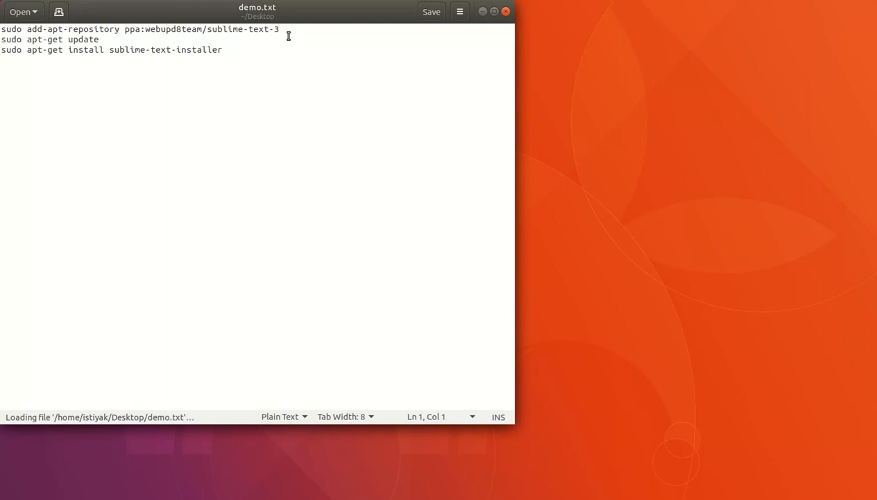
Copy the first line of demo.txt, the add-apt-repository PPA command
right_click(139, 29)
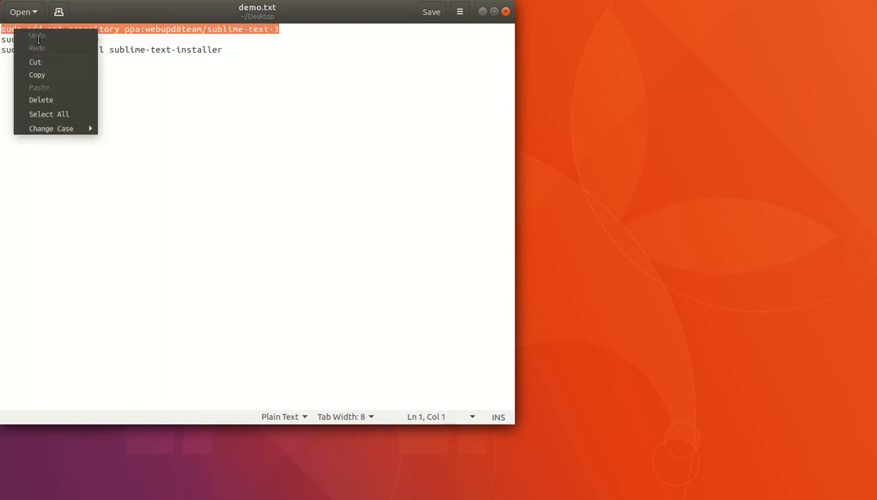
left_click(197, 121)
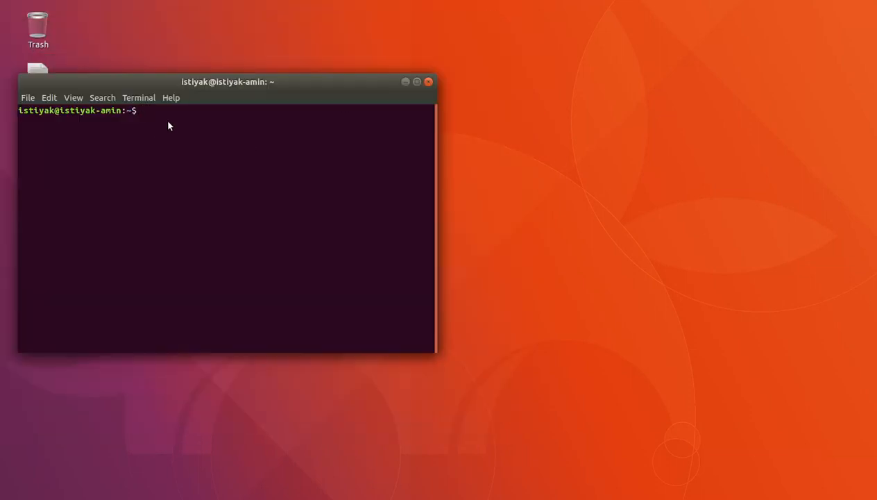
Run 'sudo add-apt-repository ppa:webupd8team/sublime-text-3', entering the password and confirming
type("sudo add-apt-repository ppa:webupd8team/sublime-text-3")
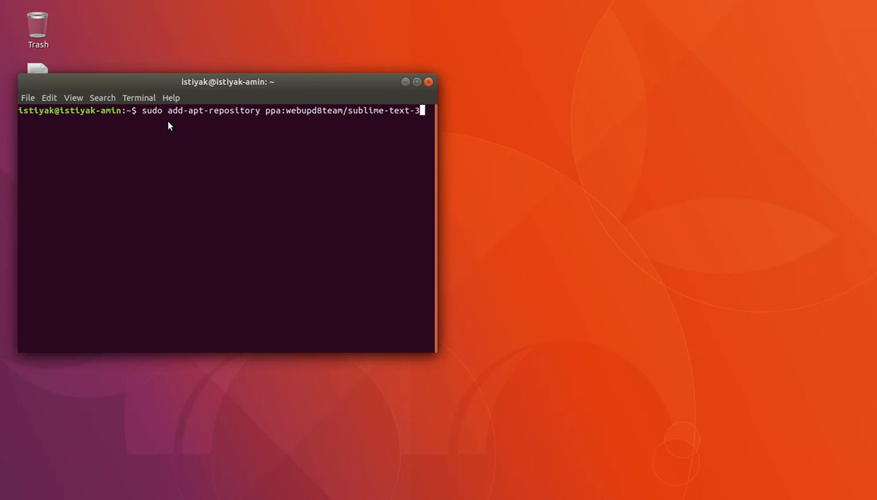
key("Return")
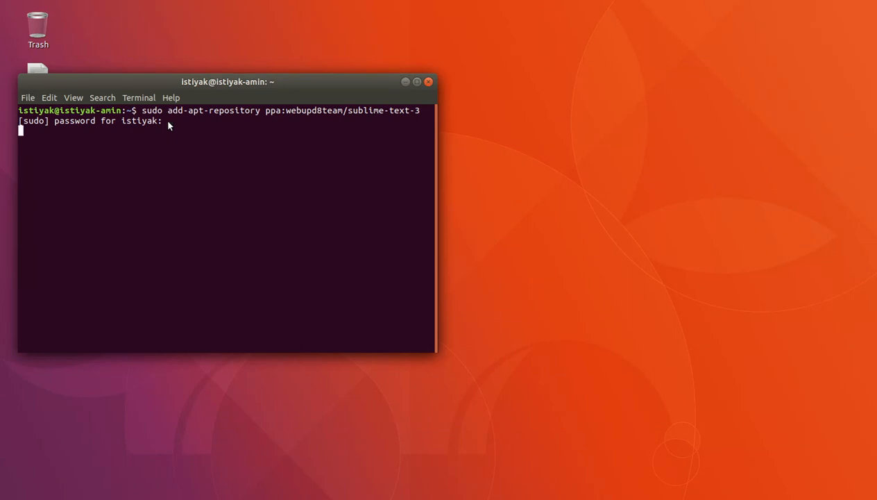
key("Return")
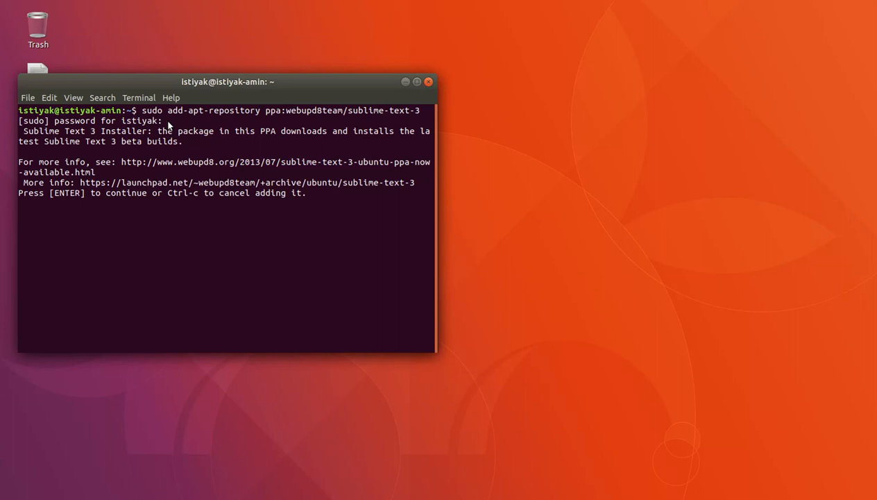
key("Return")
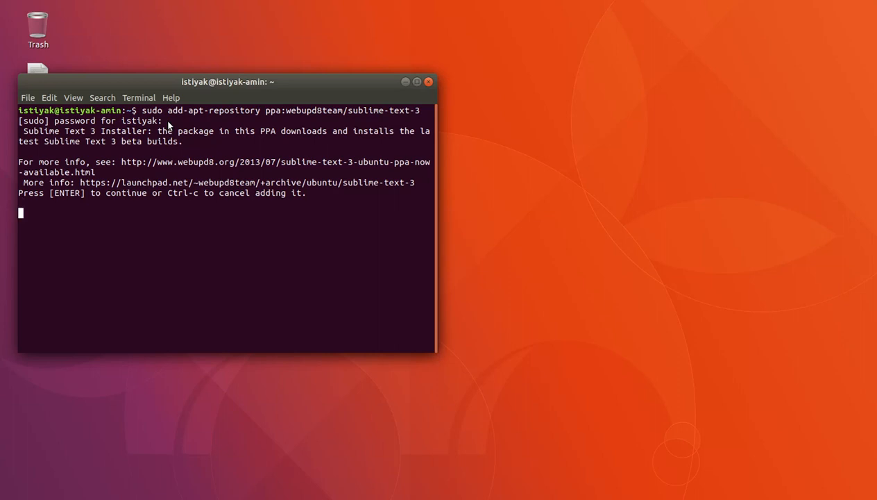
key("Return")
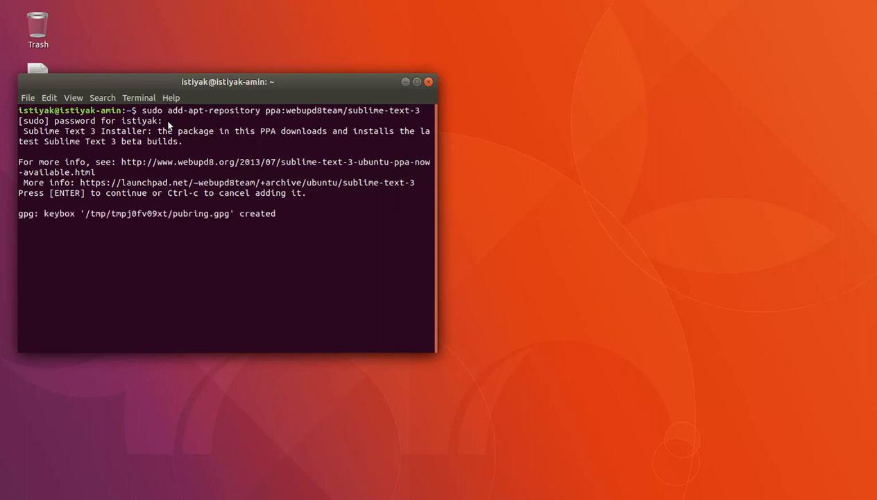
key("Return")
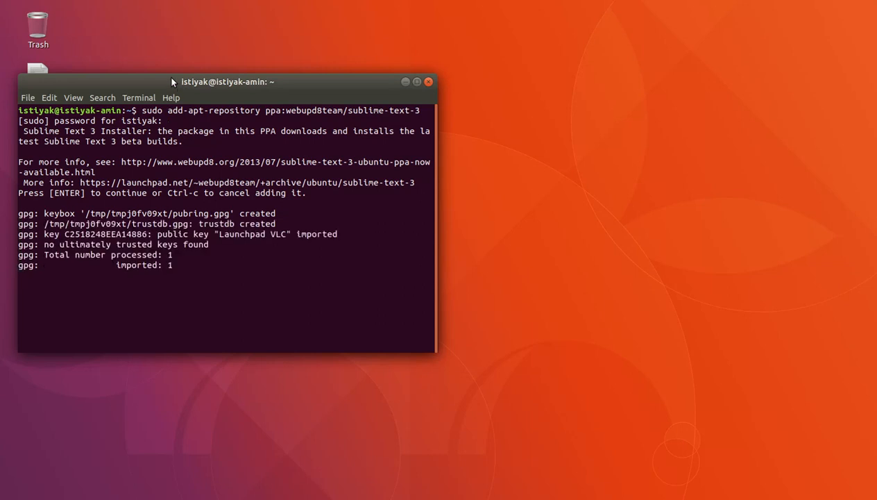
Run sudo apt-get update to fetch the new PPA's package lists
type("sudo apt-get ud")
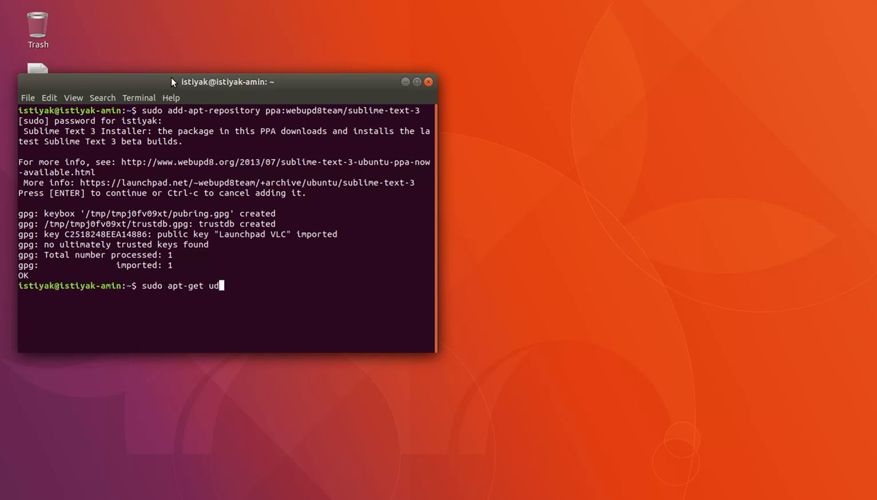
type("ate")
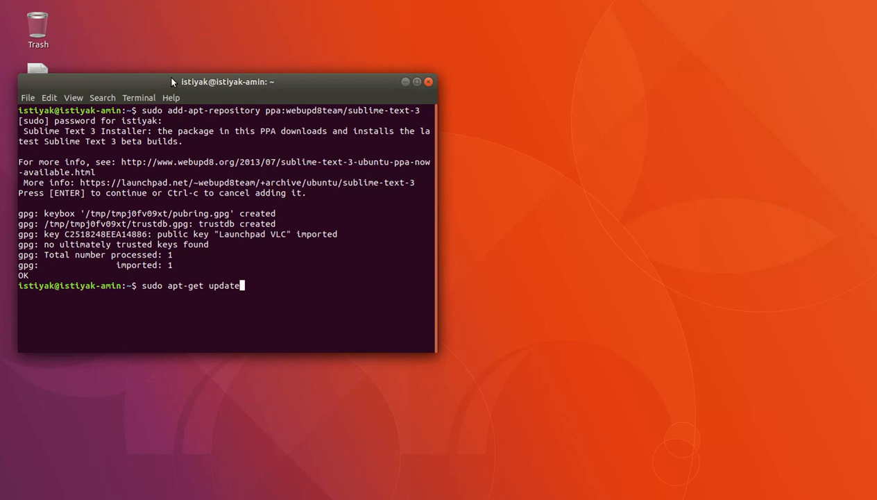
key("Return")
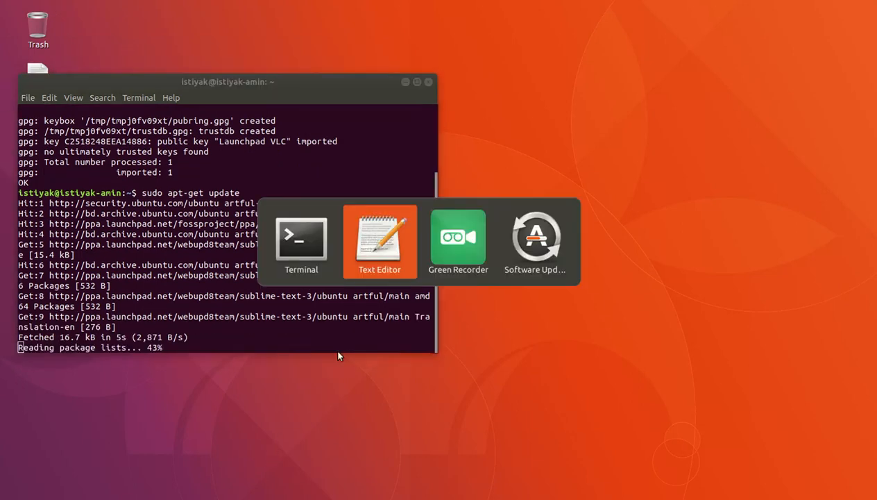
Select the 'apt-get install sublime-text-installer' line in demo.txt
left_click(379, 241)
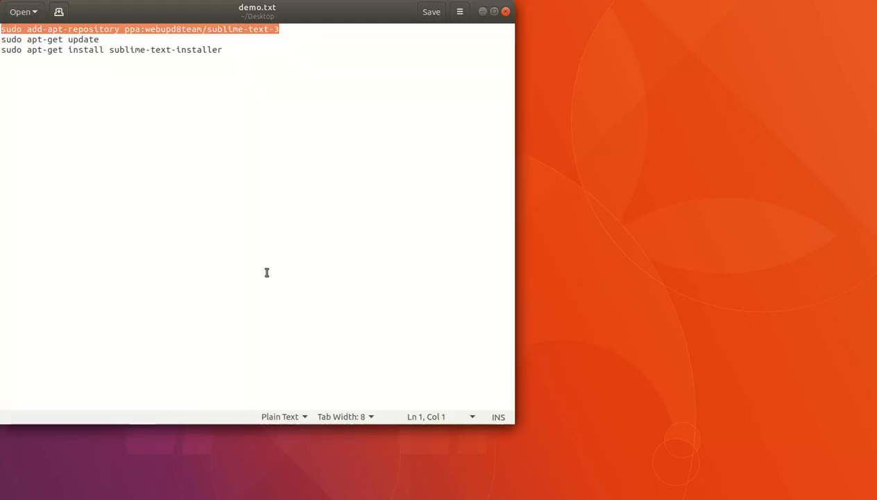
left_click(223, 50)
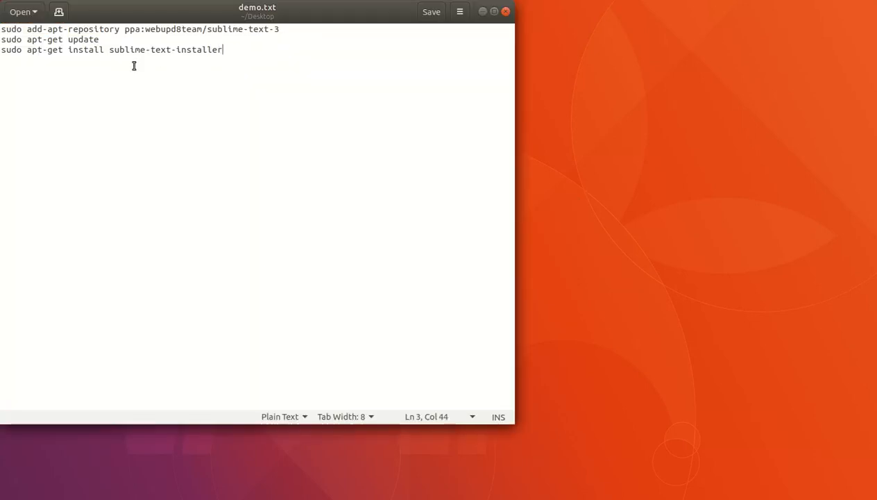
triple_click(111, 50)
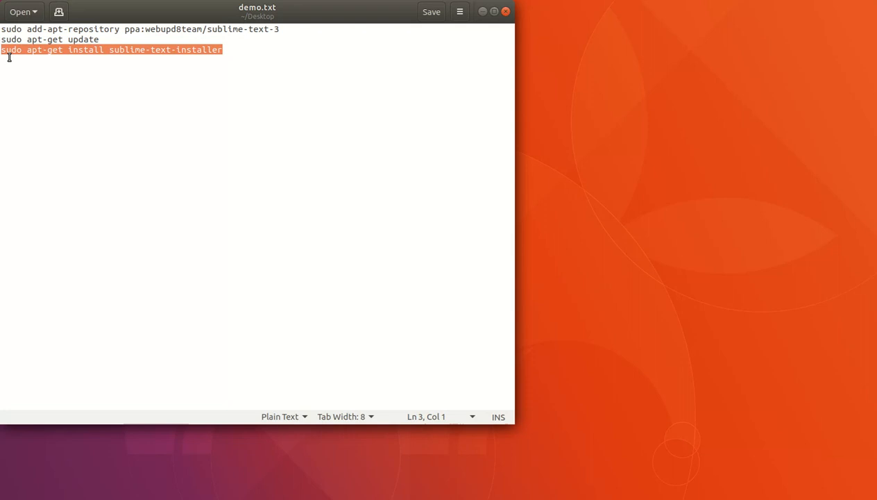
mouse_move(629, 212)
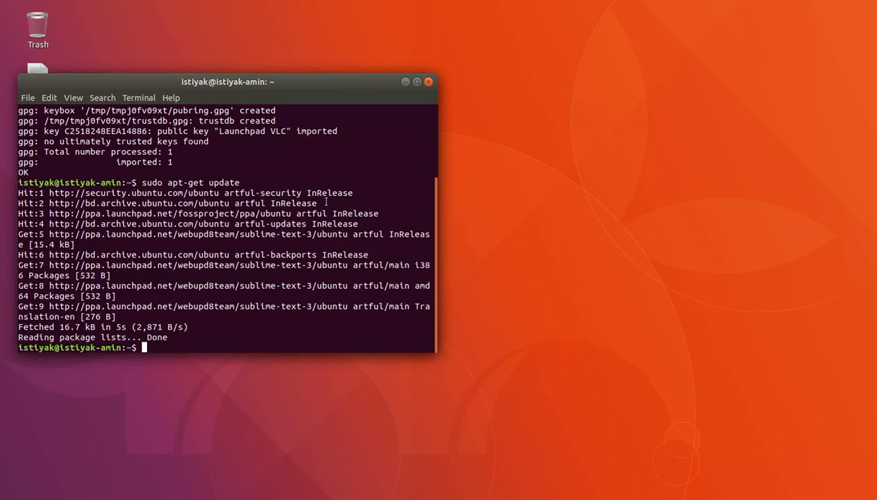
Install sublime-text-installer with sudo apt-get install, then enter 'subl'
type("sudo apt-get install sublime-text-installer")
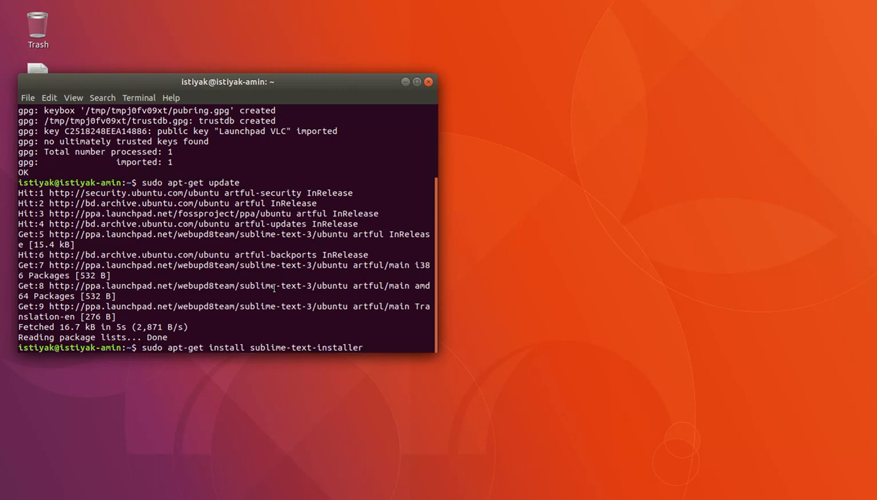
key("Return")
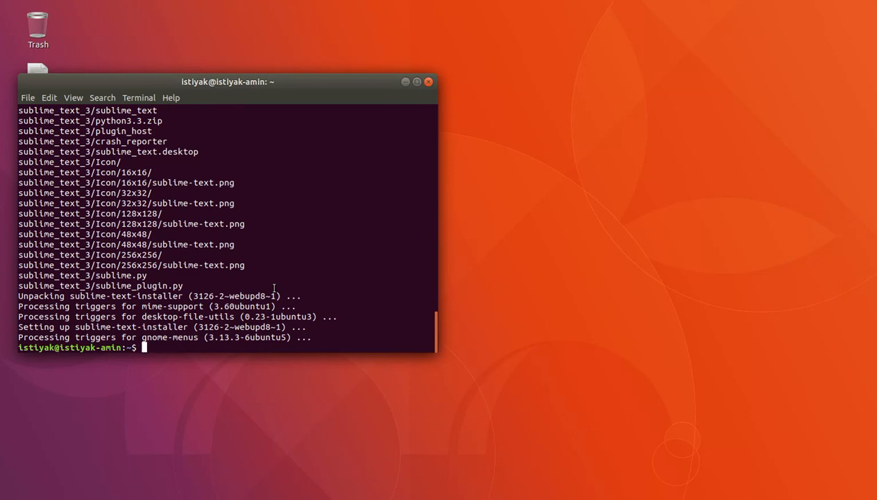
type("subl")
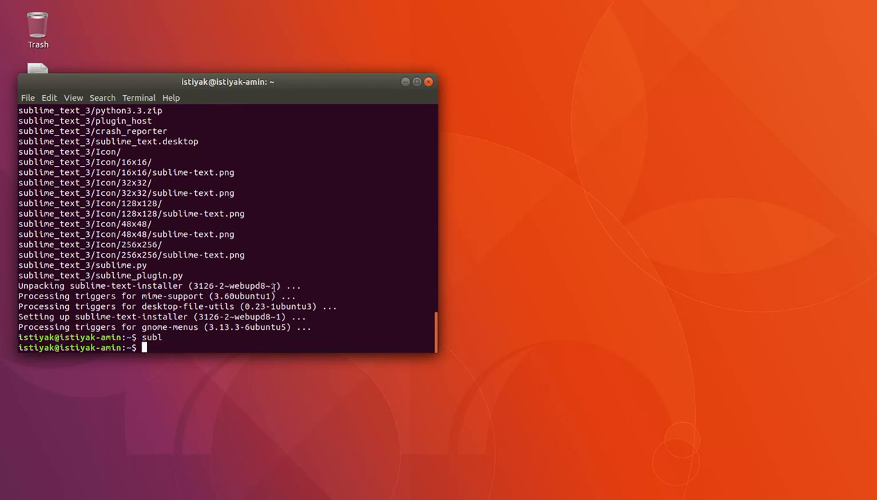
Launch Sublime Text with subl and decline the new-version download offer
key("Return")
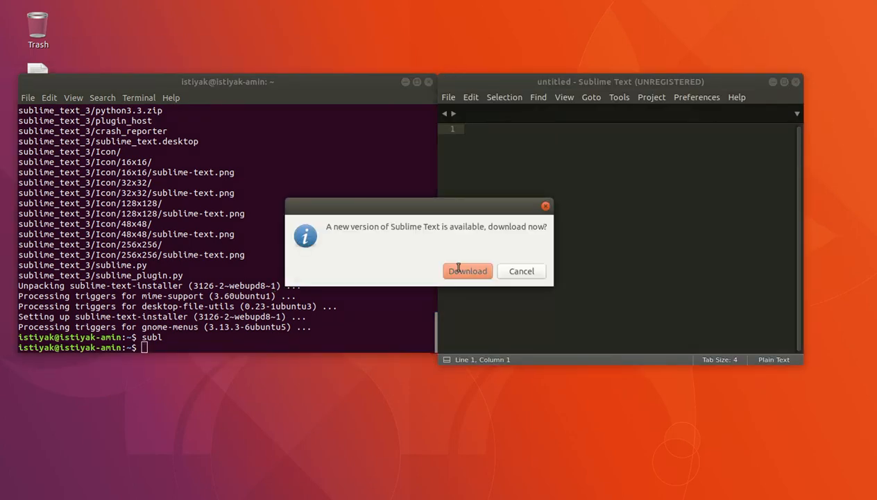
mouse_move(522, 271)
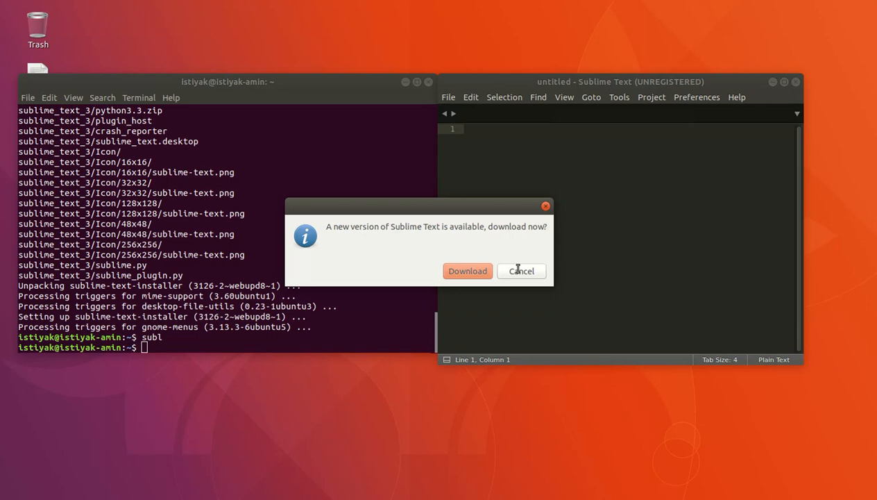
left_click(521, 270)
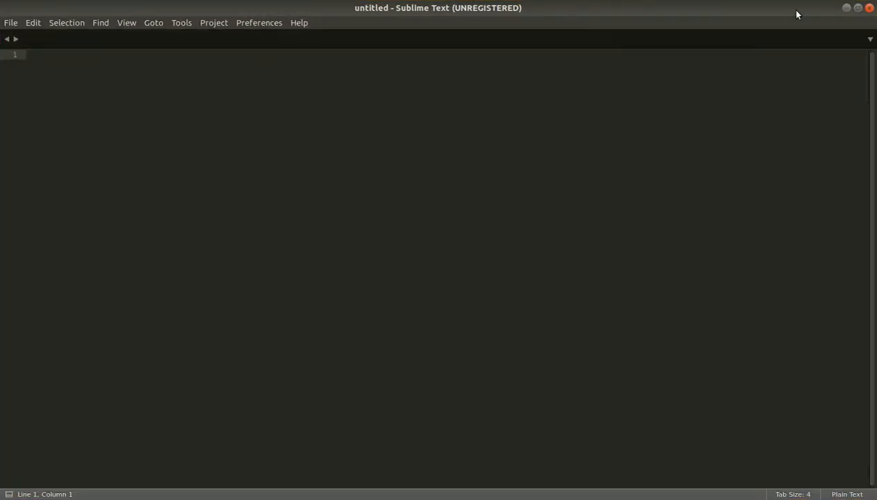
mouse_move(547, 45)
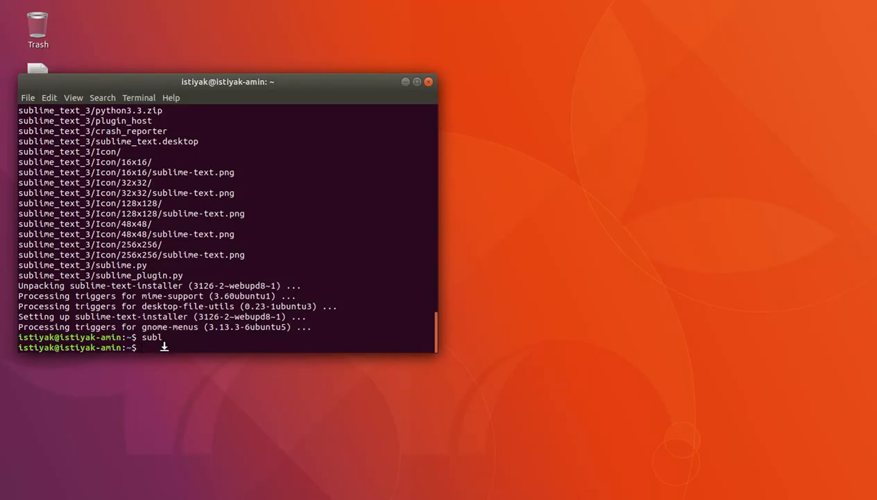
Run 'sudo apt-get update' again, correcting the 'udpa' typo first
type("sudo")
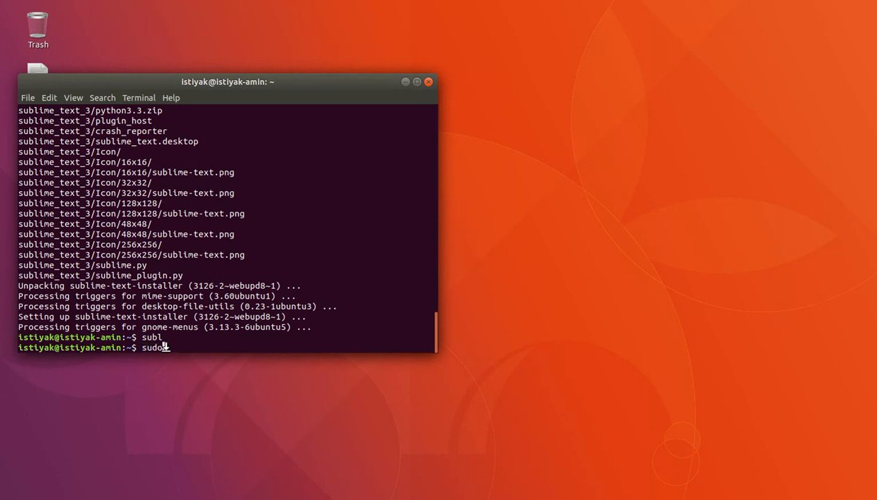
type("apt-get udpa")
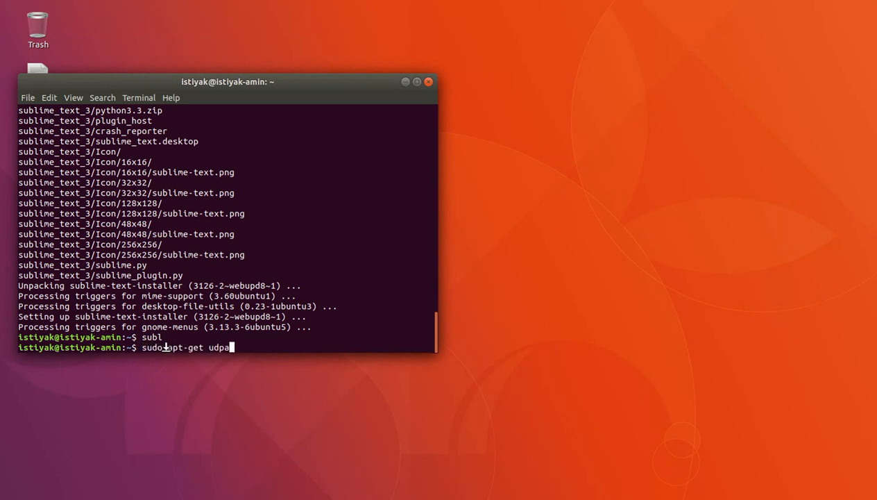
key("BackSpace")
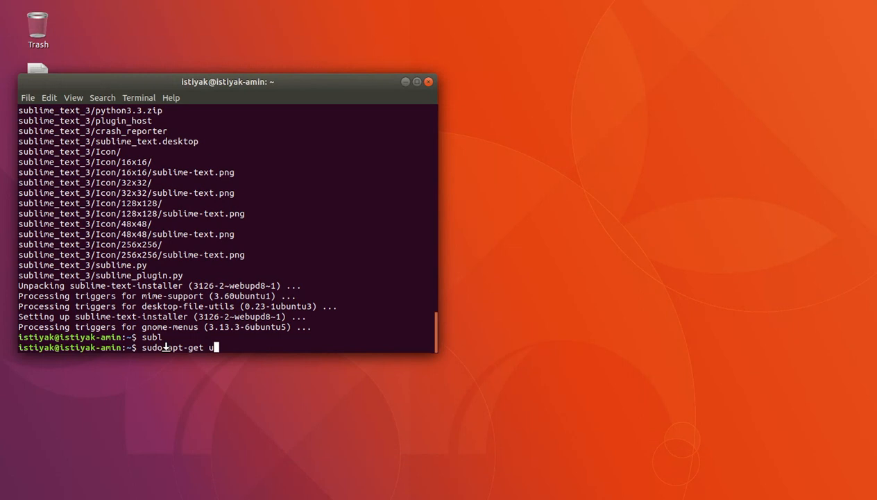
type("p")
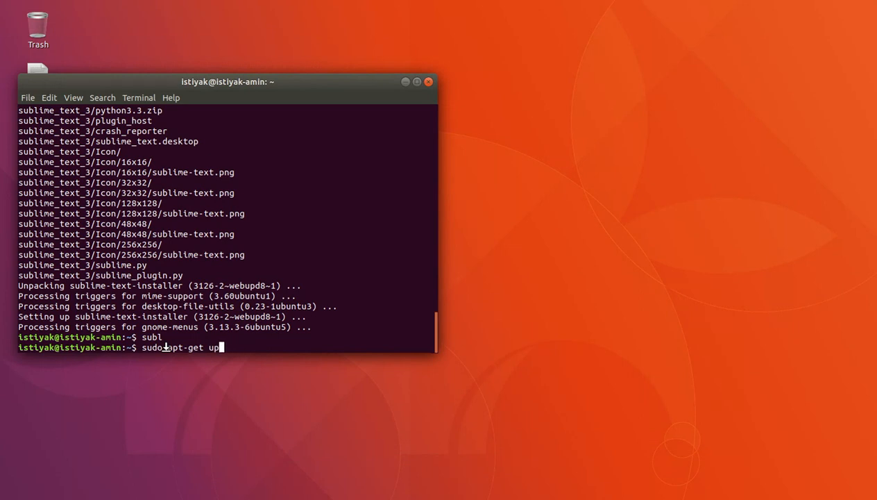
key("Return")
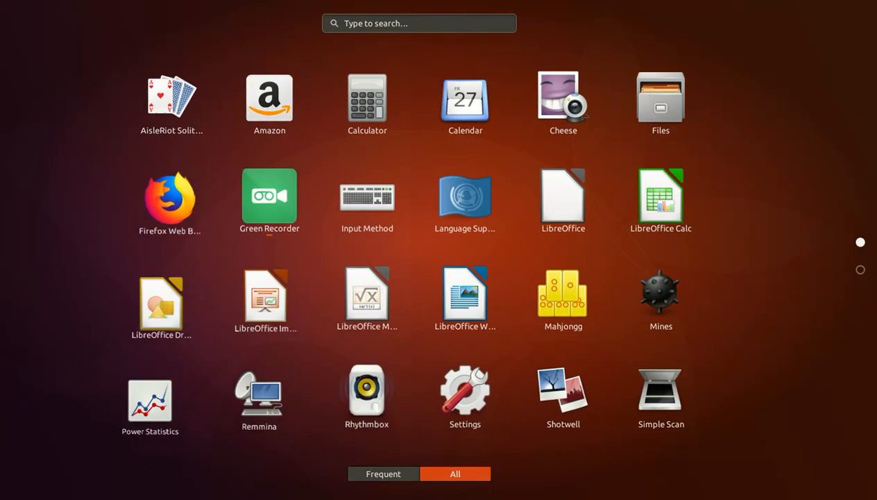
Search the app grid for 'sublime', clear the search, and open Green Recorder
type("subliml")
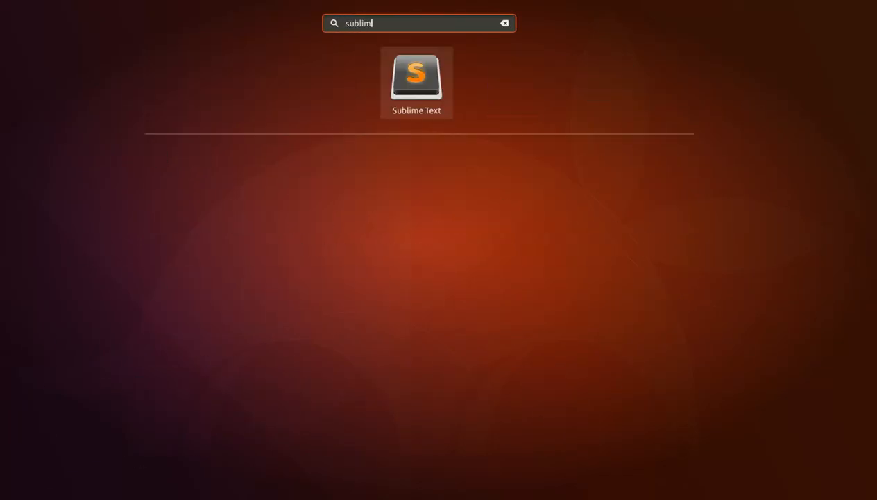
type("e")
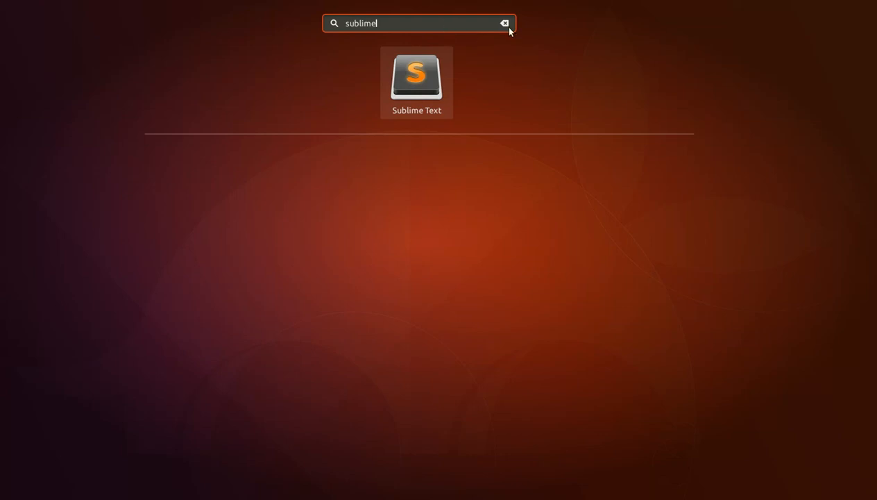
left_click(505, 23)
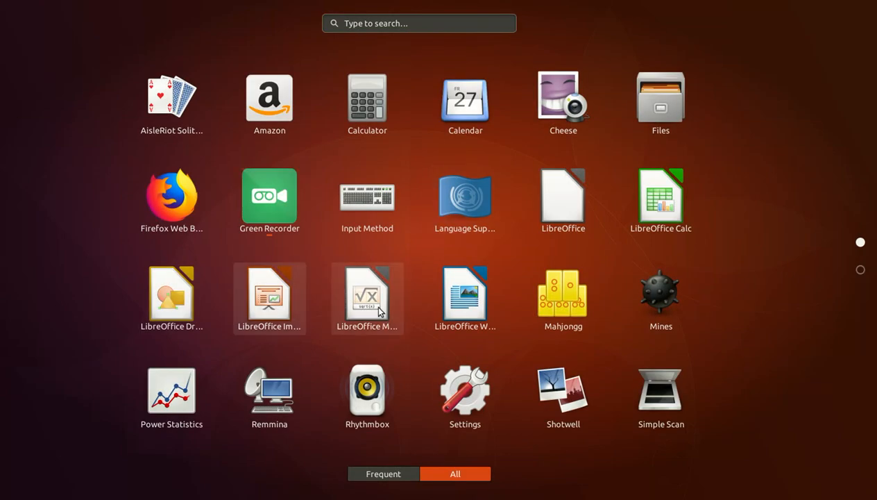
mouse_move(270, 196)
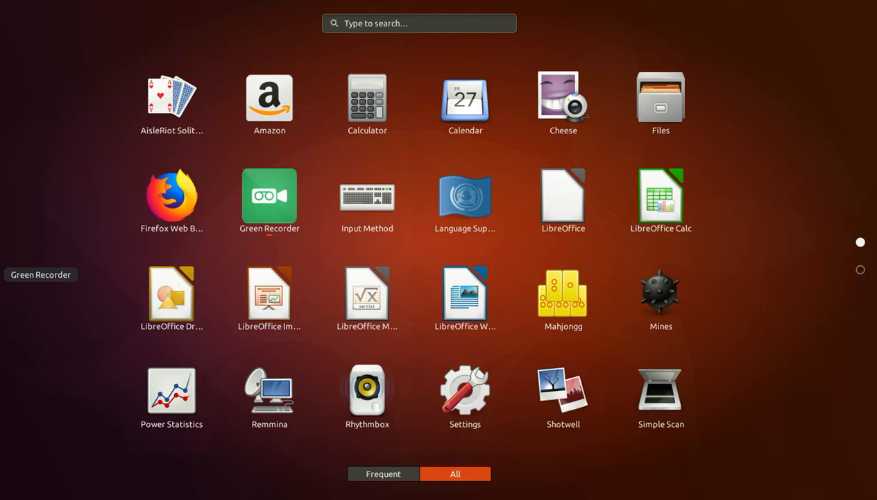
left_click(269, 196)
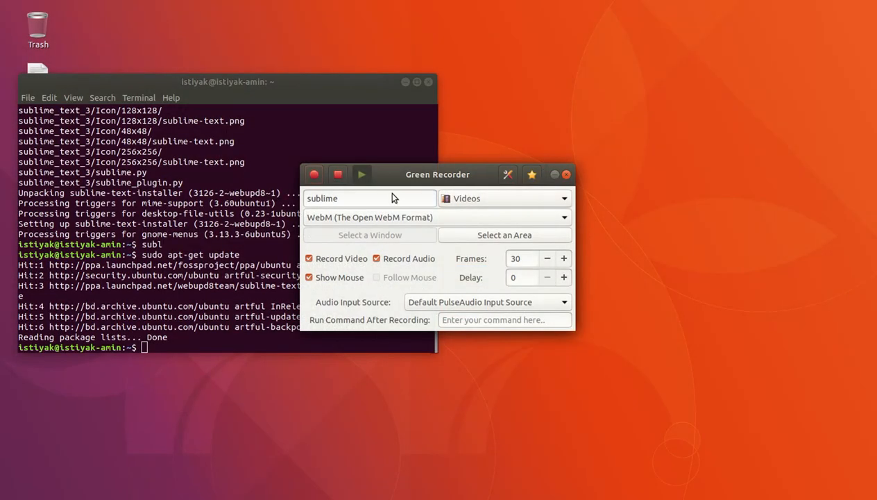